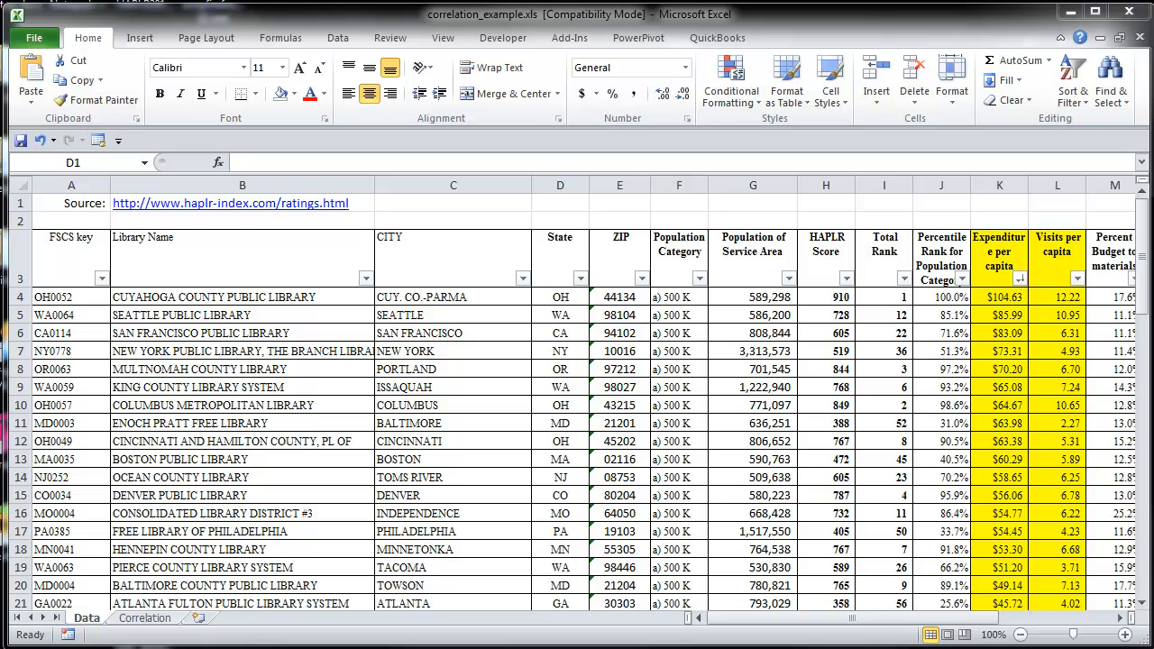
mouse_move(1017, 566)
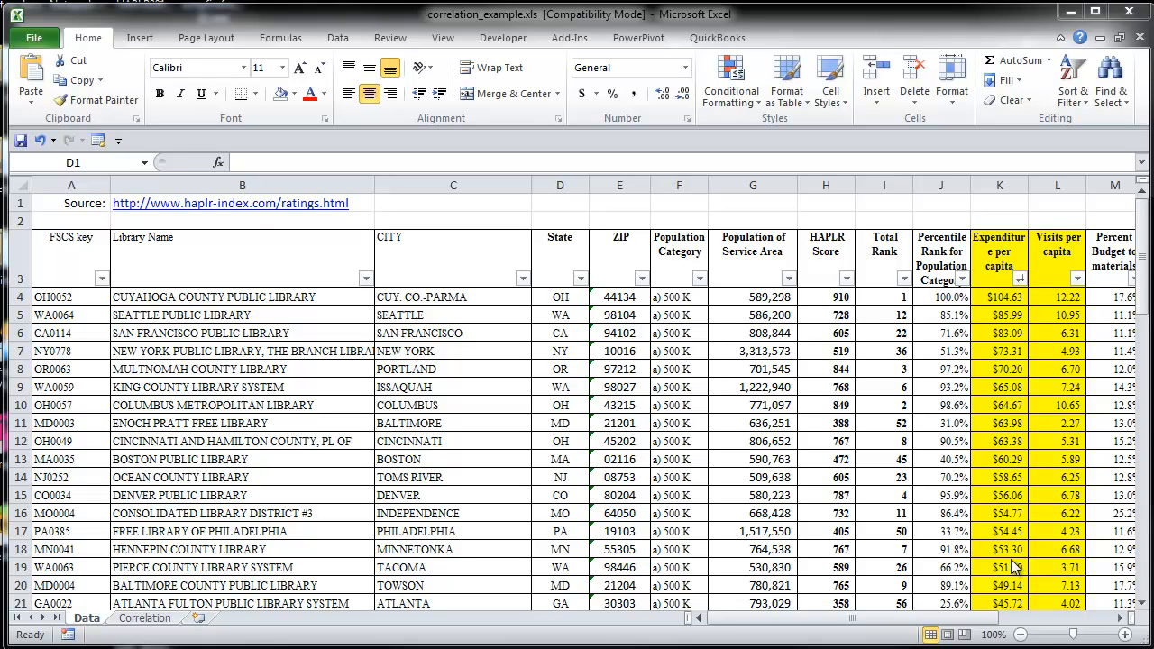
mouse_move(245, 224)
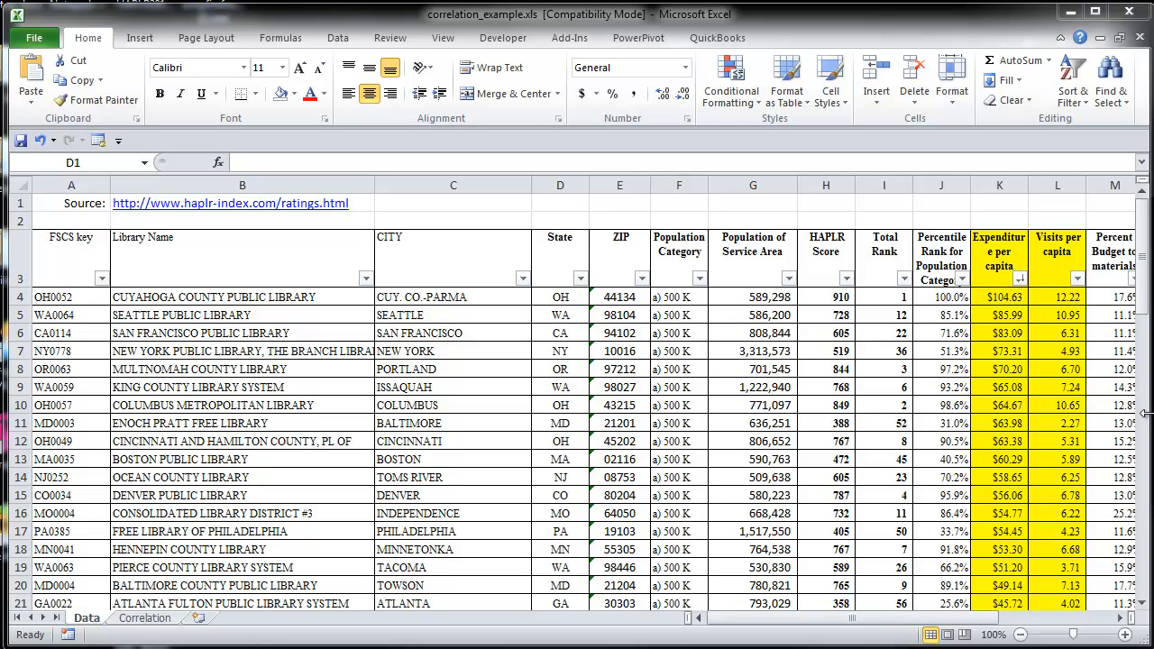
mouse_move(1099, 307)
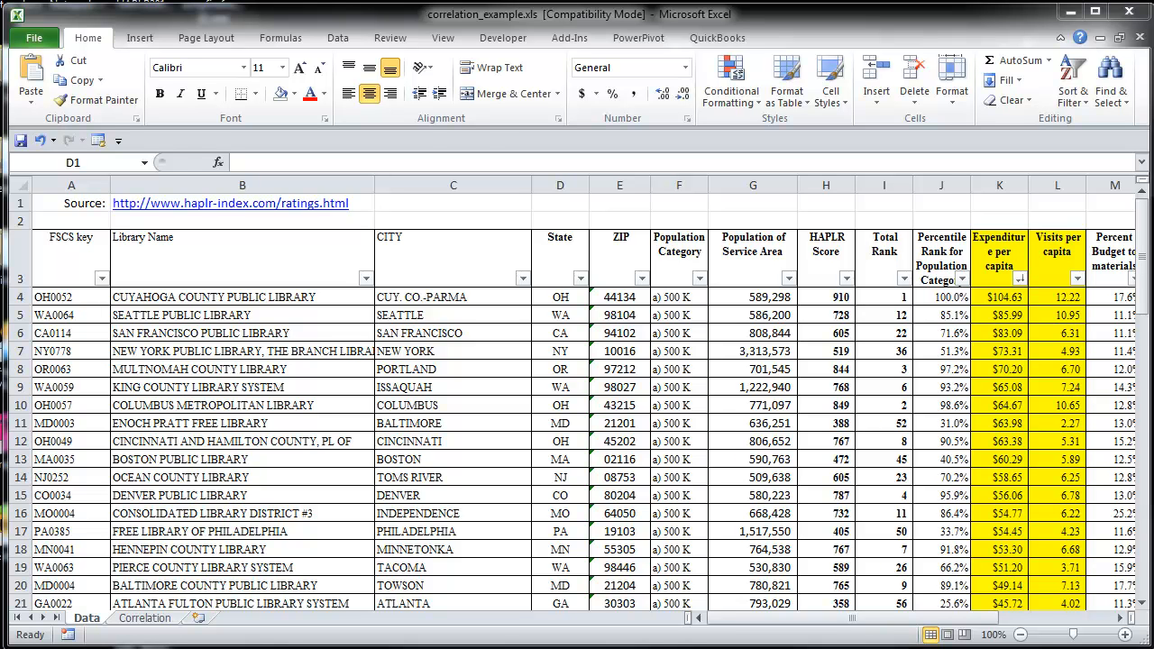
mouse_move(1050, 299)
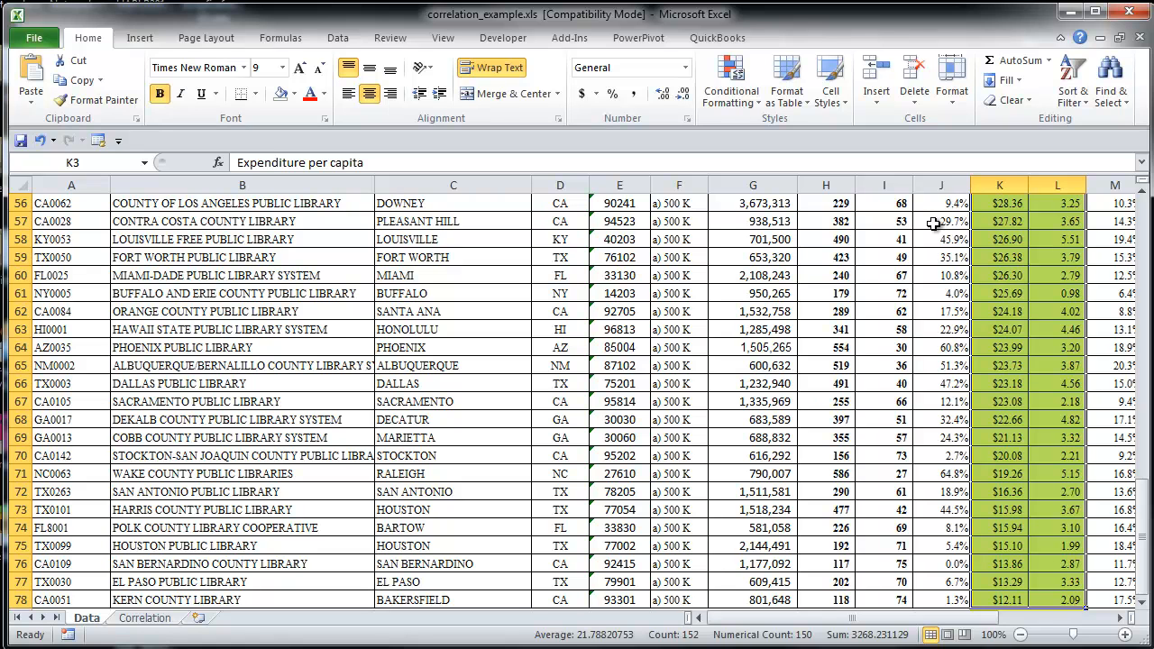
Insert a markers-only scatter chart of visits against expenditure per capita on the Correlation sheet
left_click(141, 36)
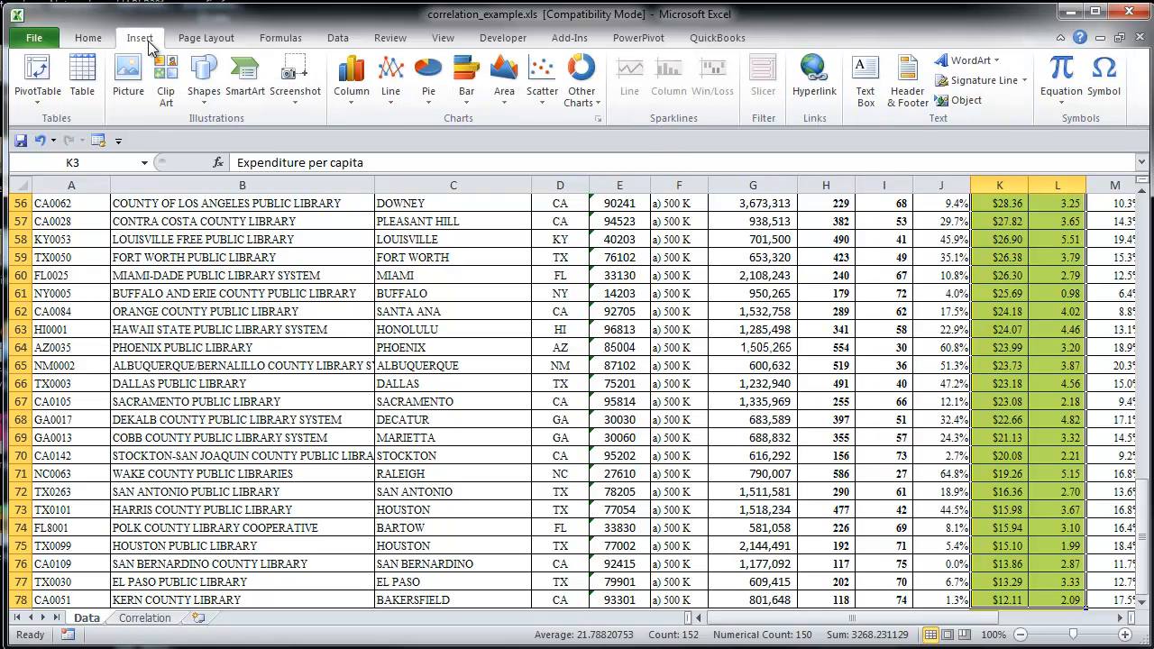
left_click(541, 76)
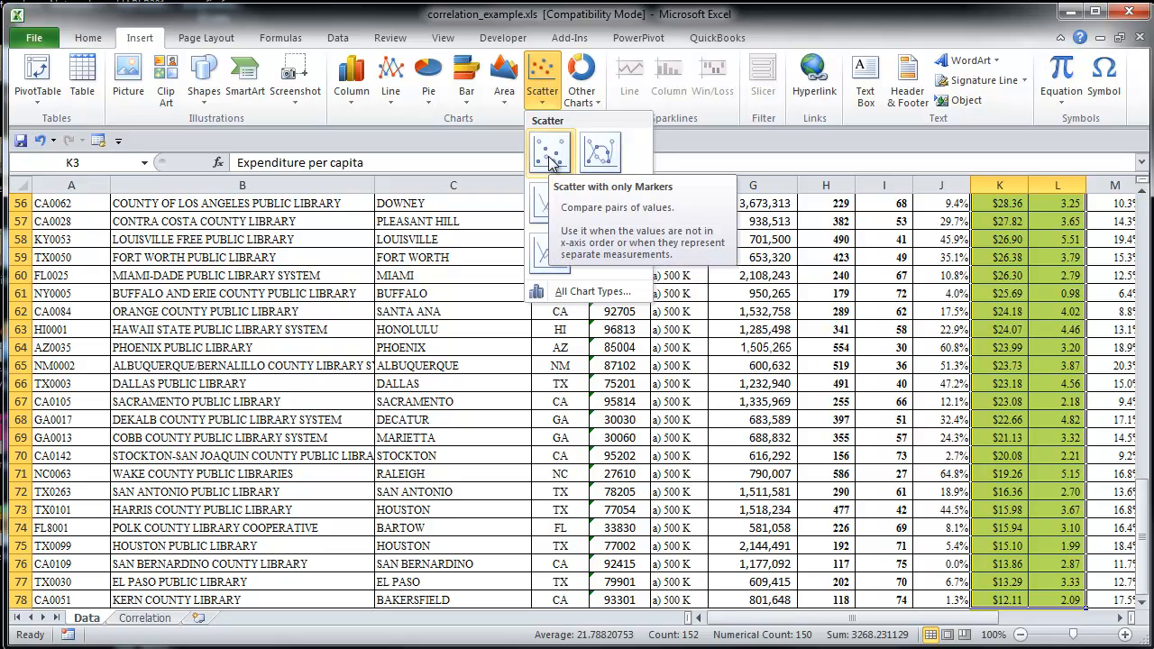
left_click(550, 152)
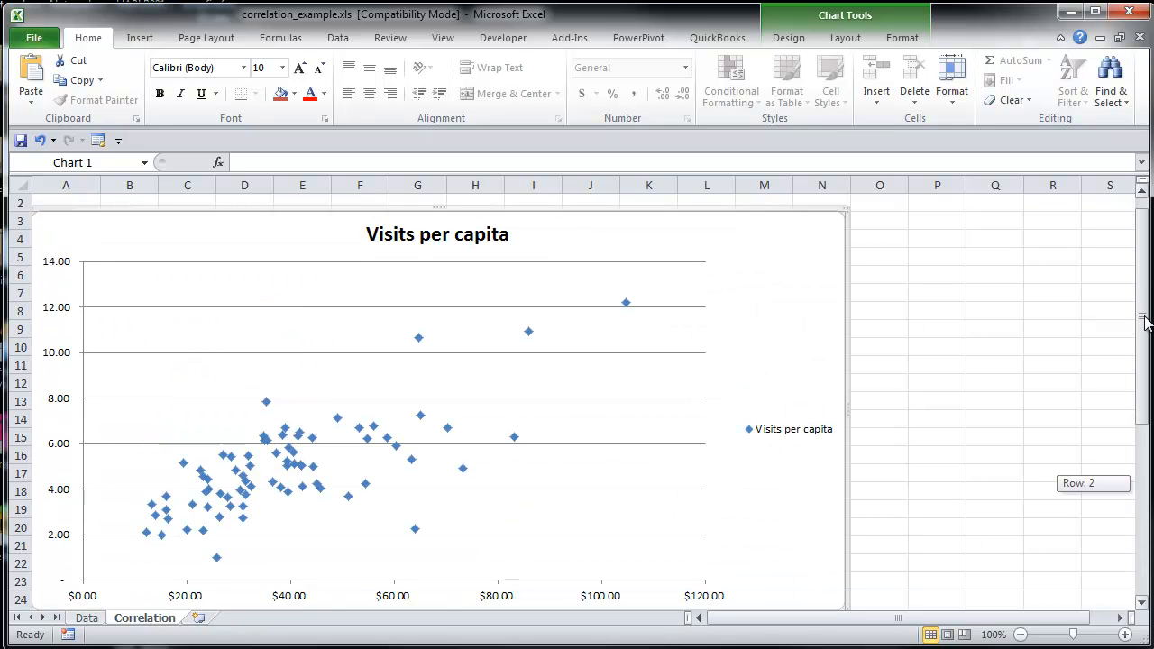
Add a linear trendline to the Visits per capita scatter chart via Chart Tools Layout
scroll("down", 3)
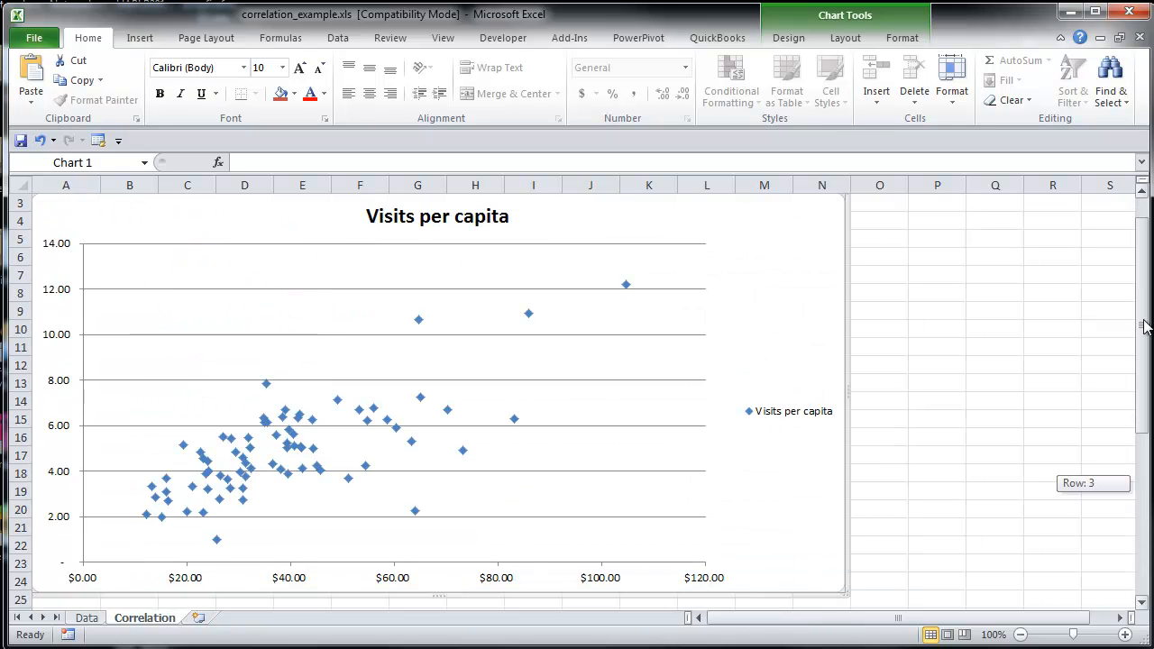
left_click(788, 38)
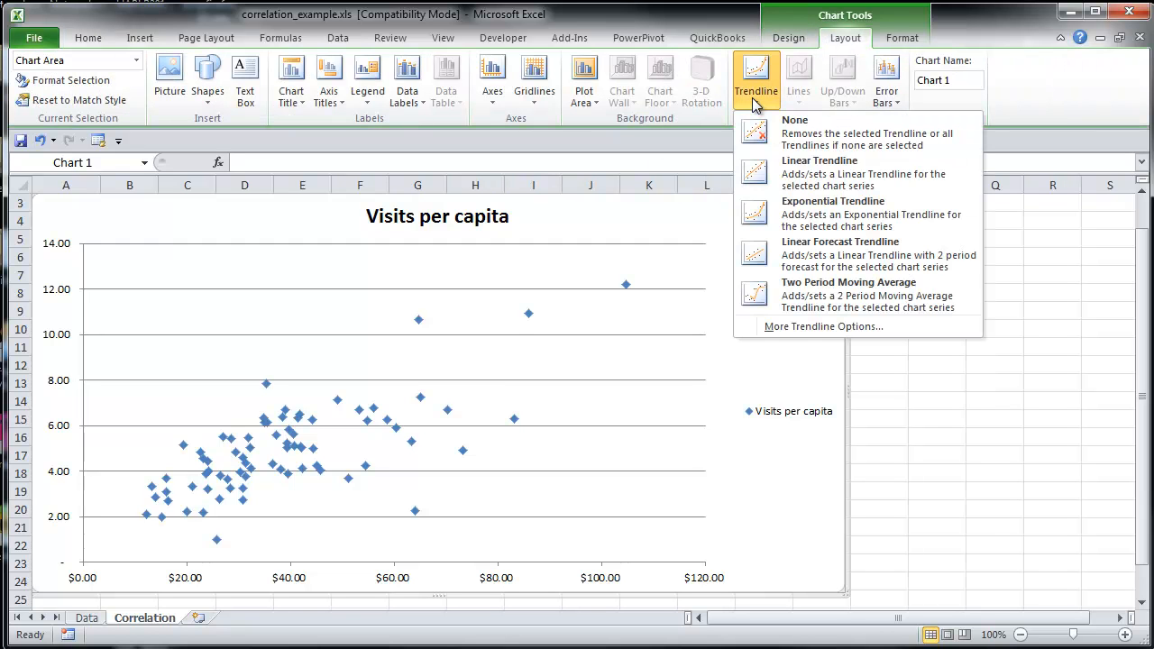
left_click(819, 160)
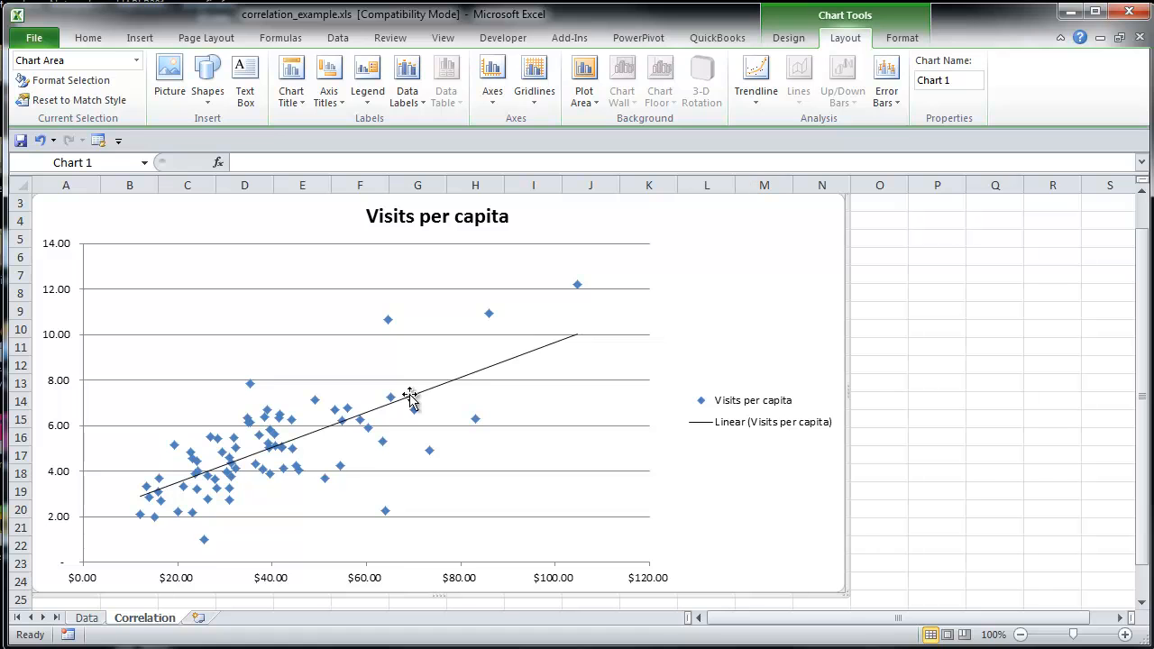
mouse_move(367, 460)
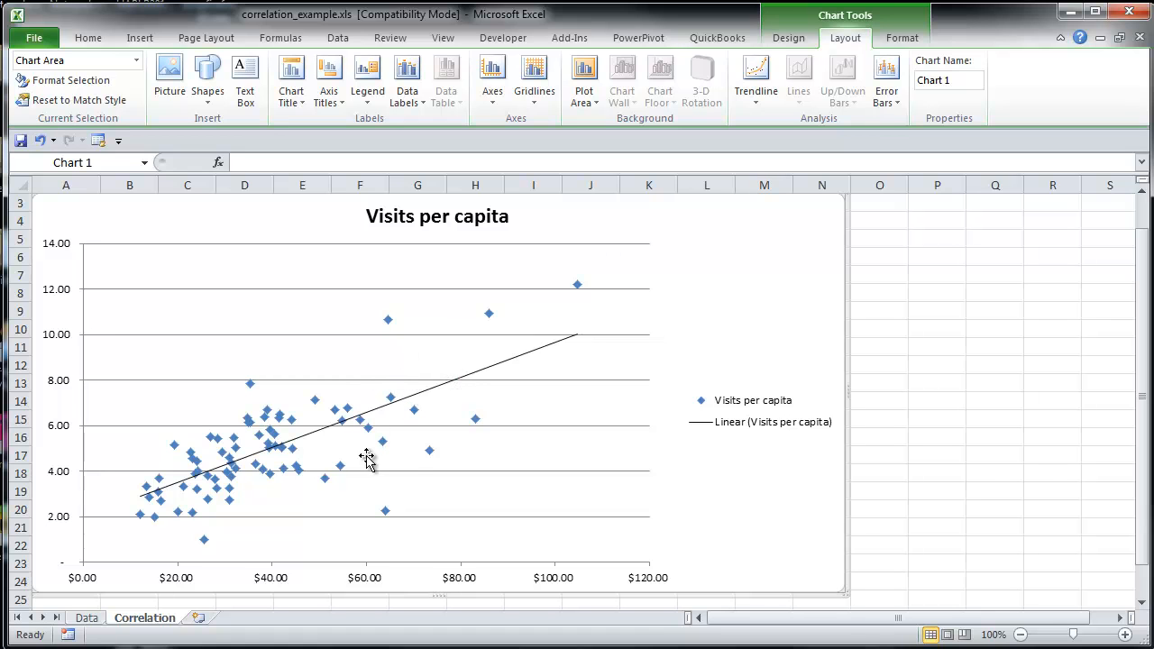
mouse_move(148, 581)
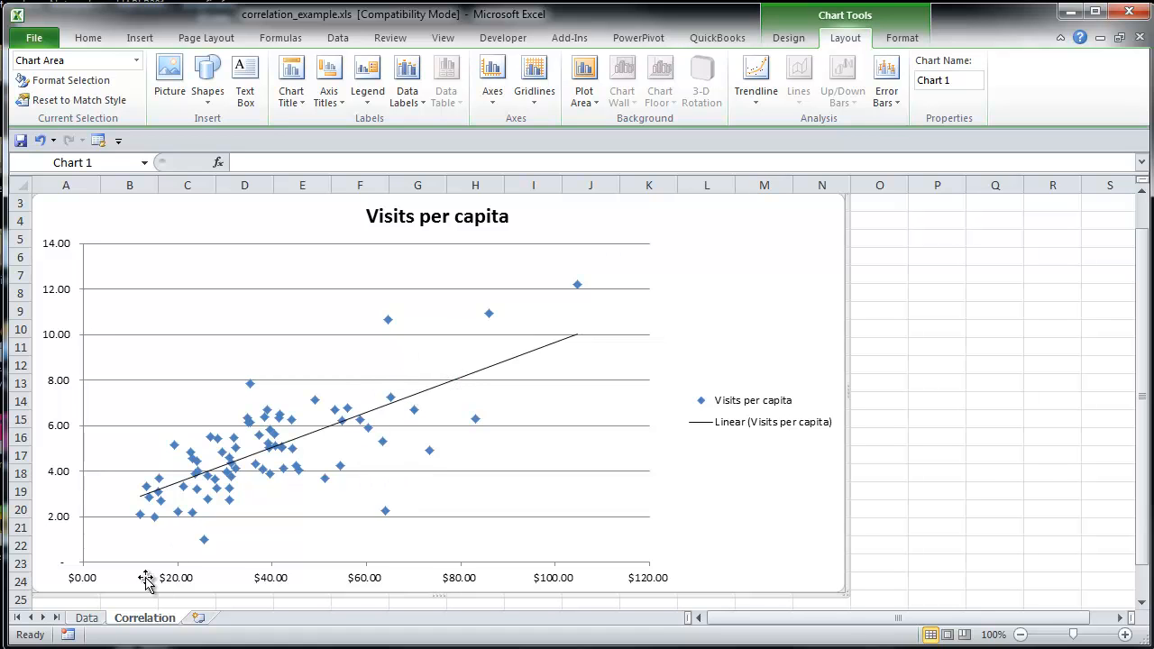
mouse_move(58, 545)
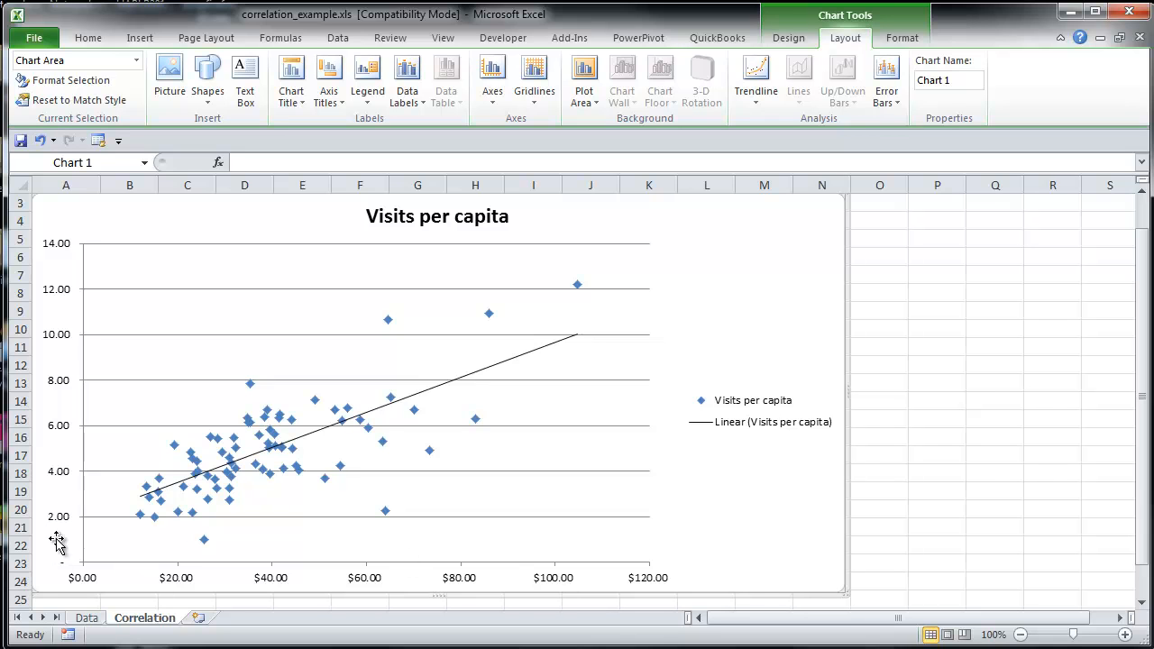
mouse_move(71, 290)
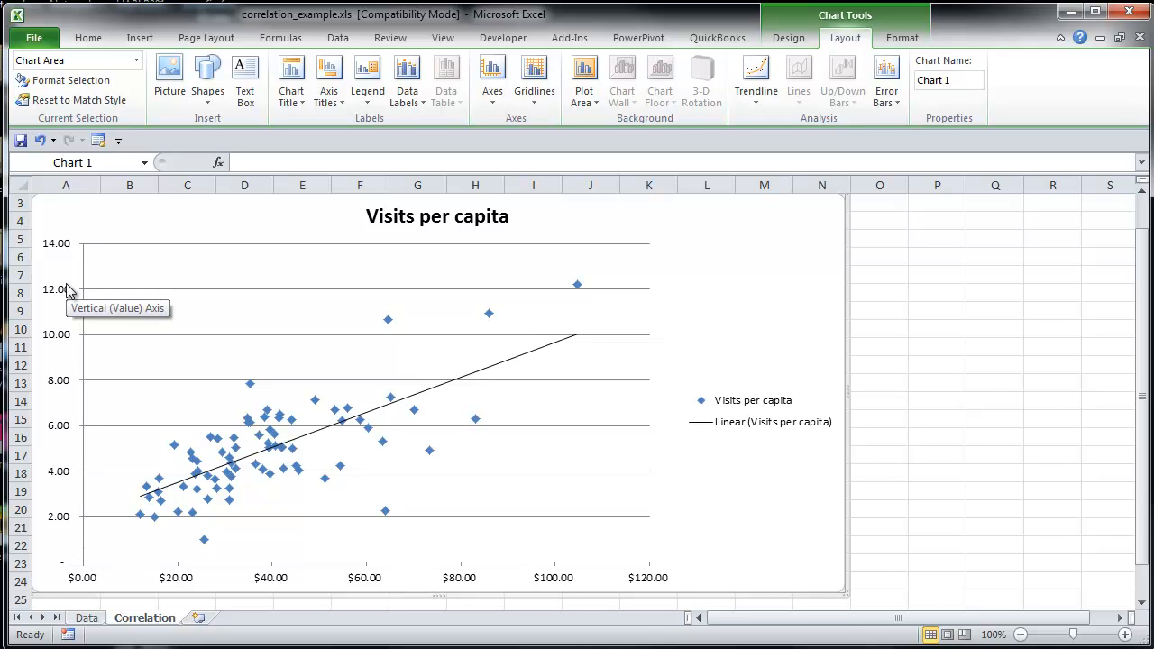
left_click(938, 439)
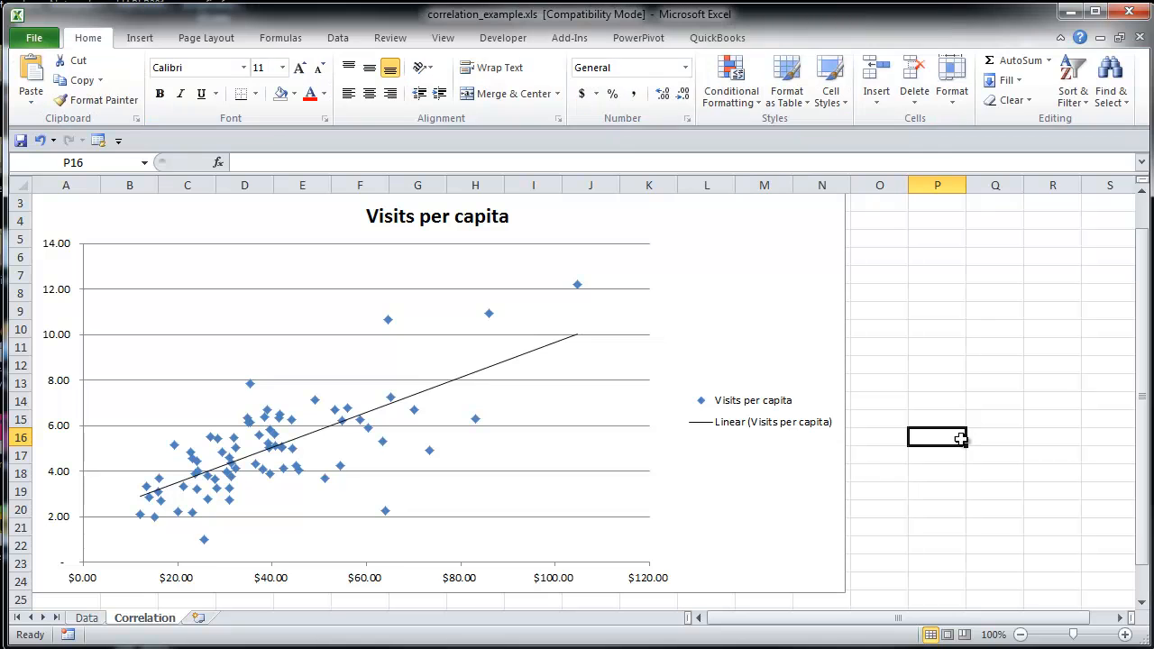
mouse_move(965, 483)
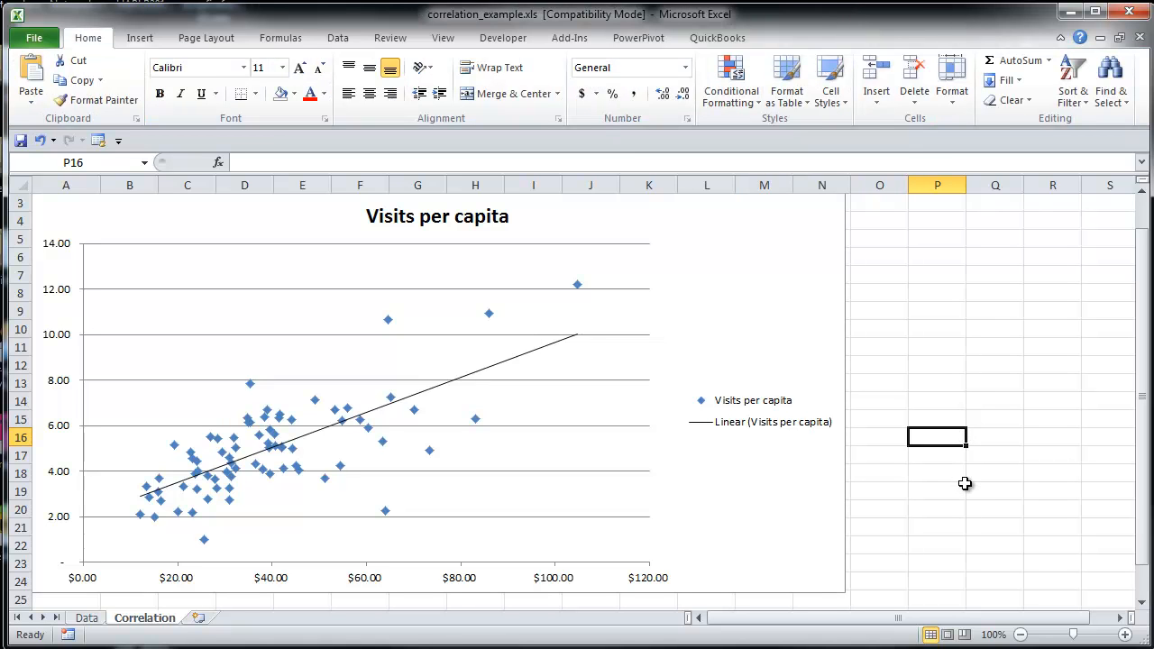
mouse_move(963, 494)
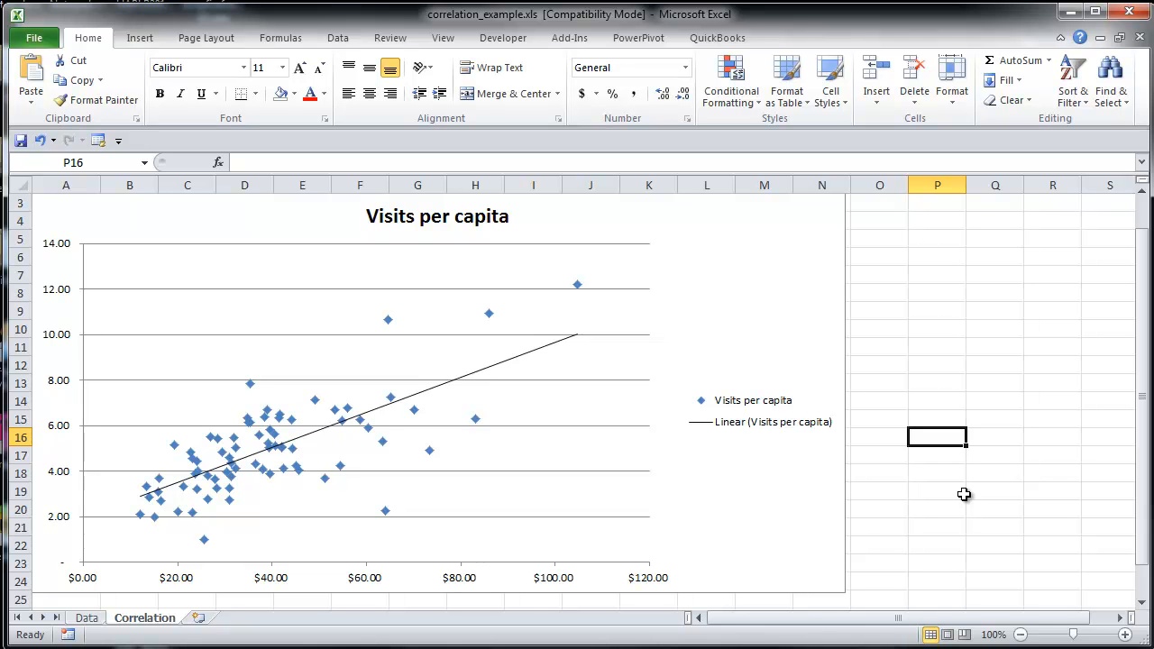
mouse_move(953, 515)
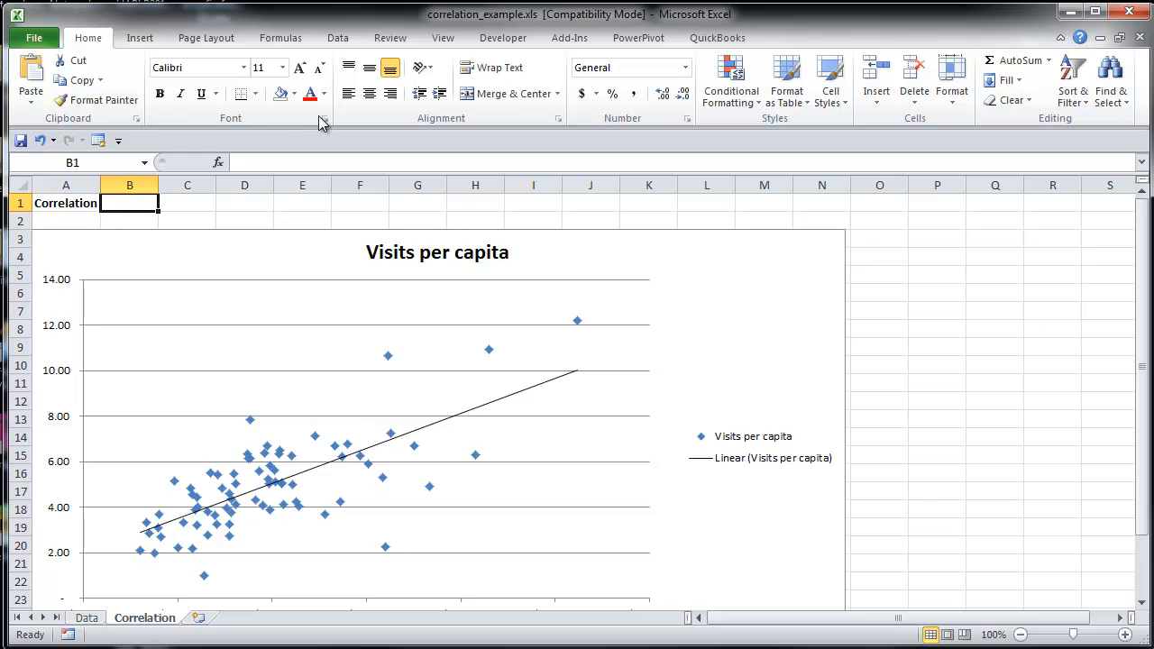
Enter =CORREL(Data!K4:K78,Data!L4:L78) in B1, picking the expenditure and visits ranges from the Data sheet
type("=co")
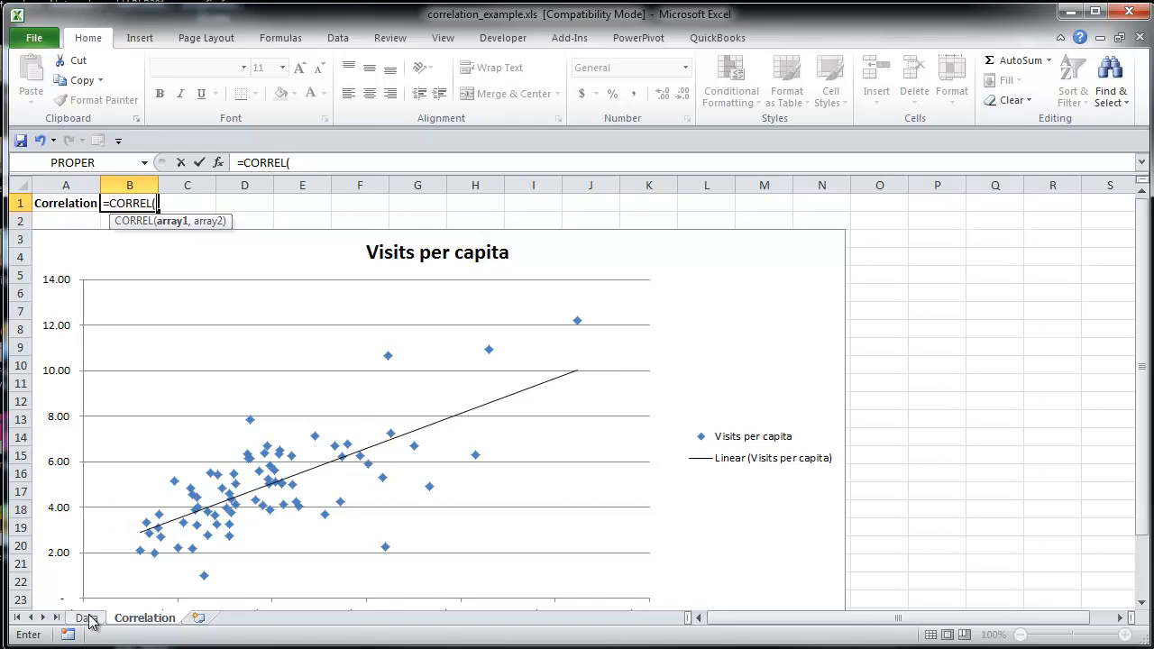
left_click(87, 617)
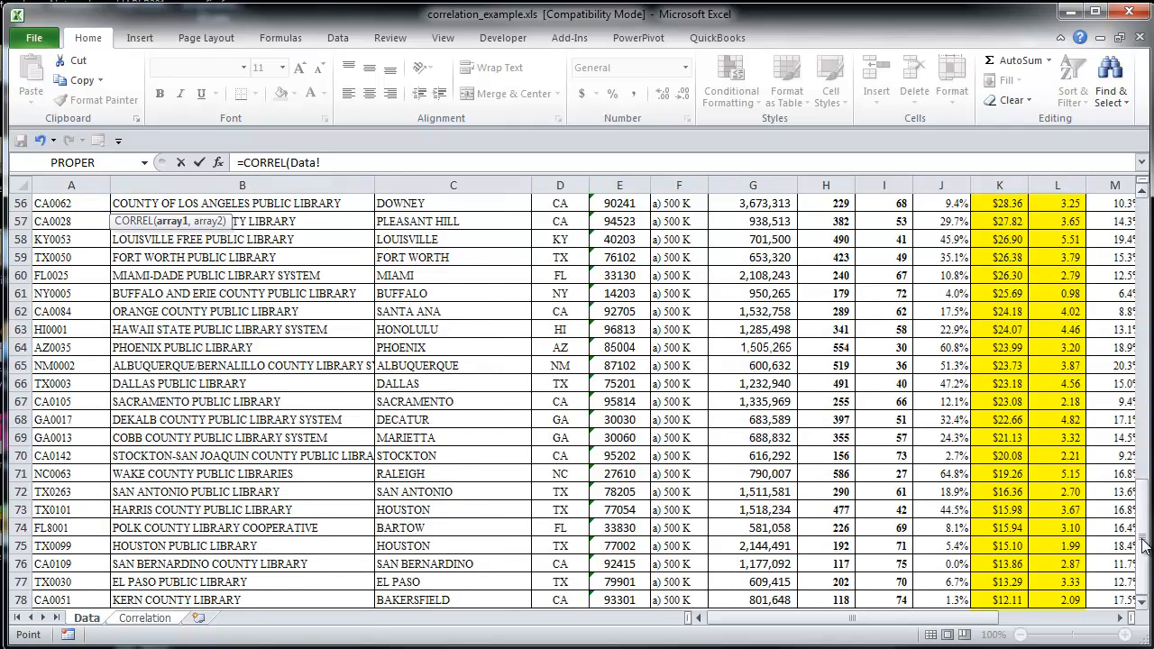
scroll("up", 3)
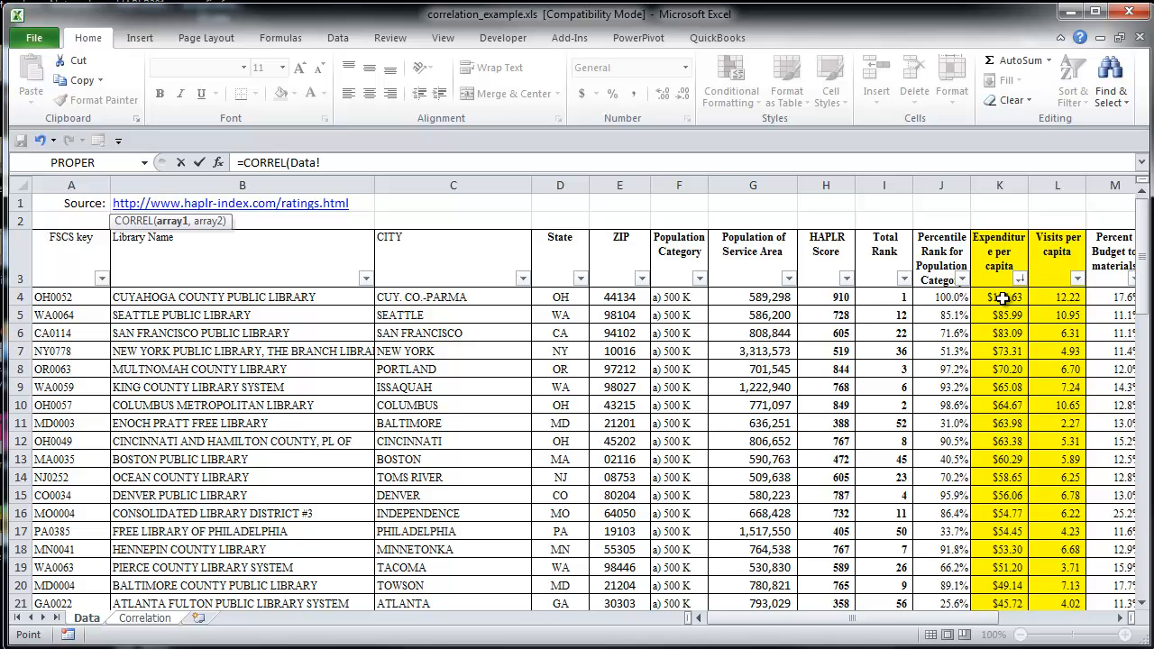
left_click(999, 296)
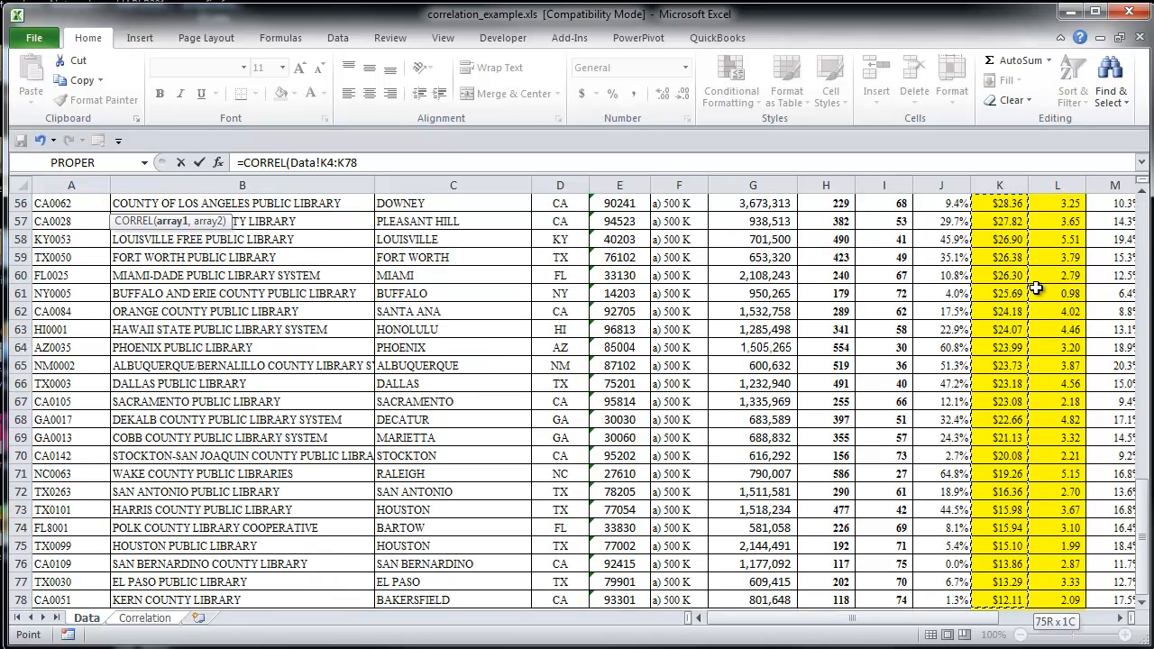
type(",Data!L4:L78")
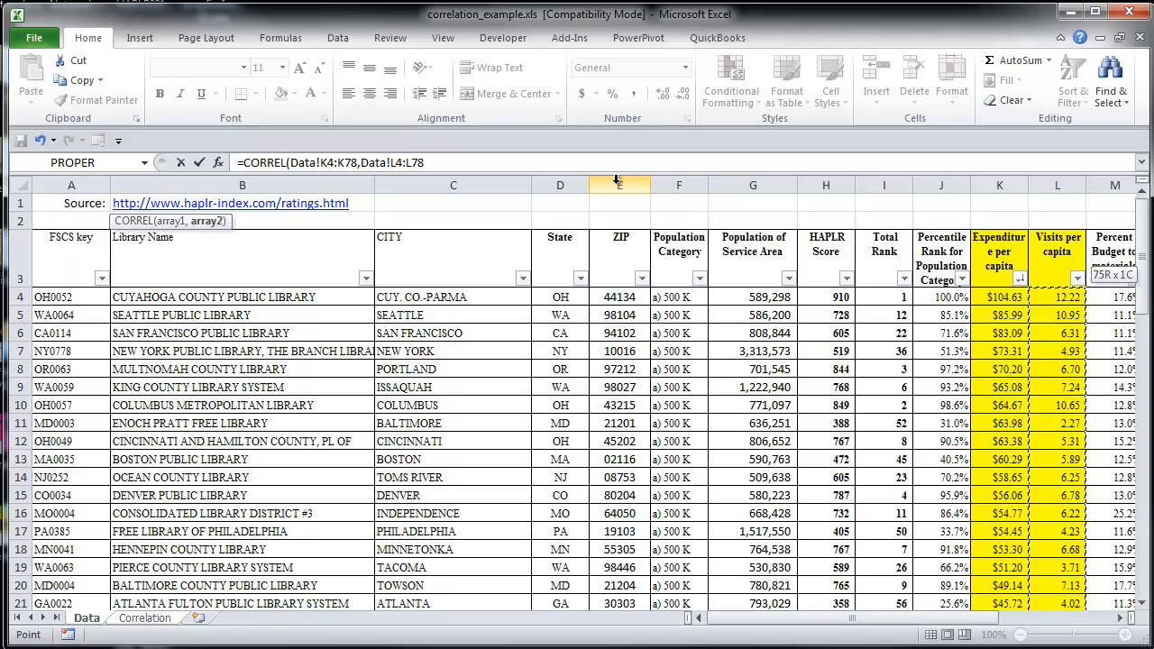
left_click(548, 162)
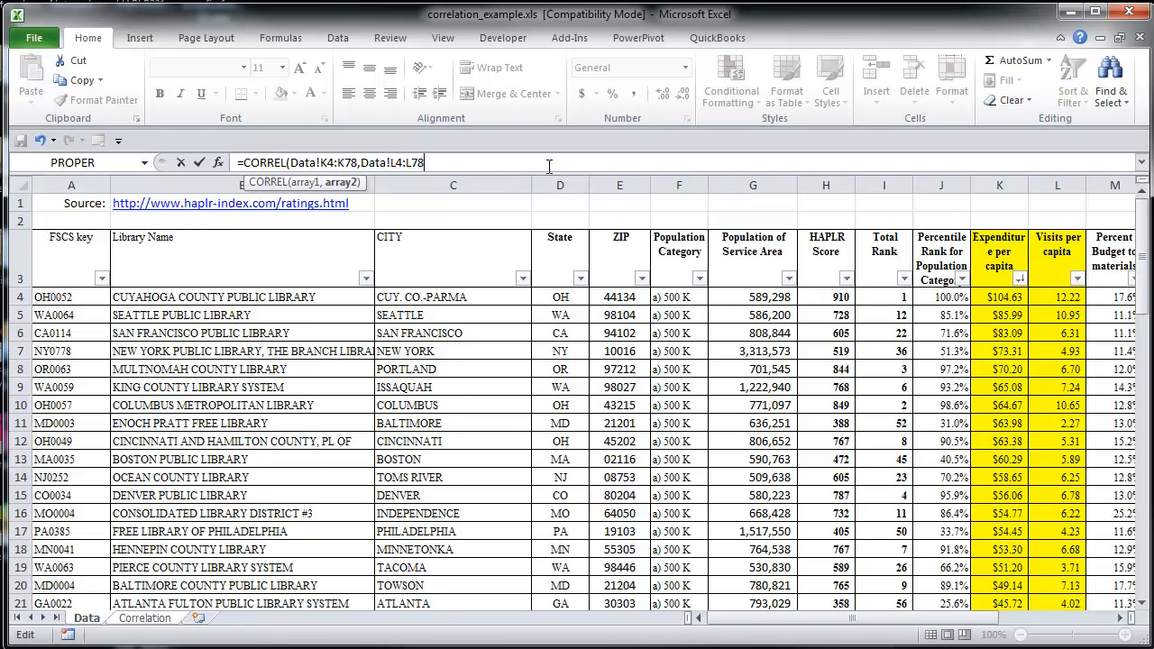
left_click(145, 617)
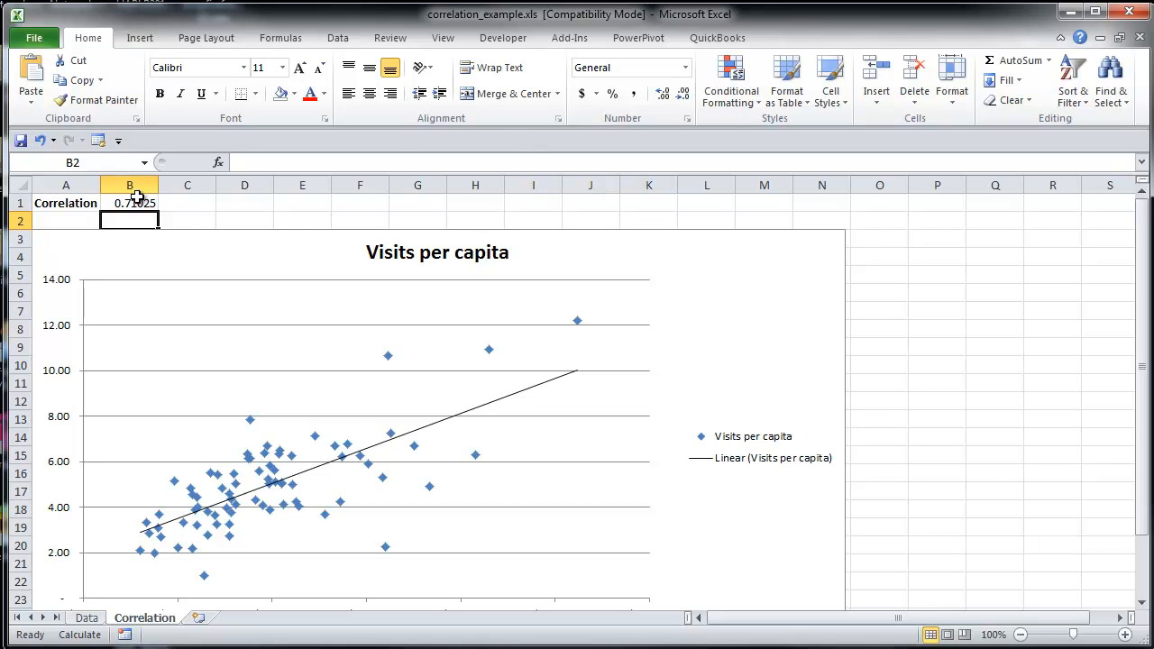
mouse_move(161, 206)
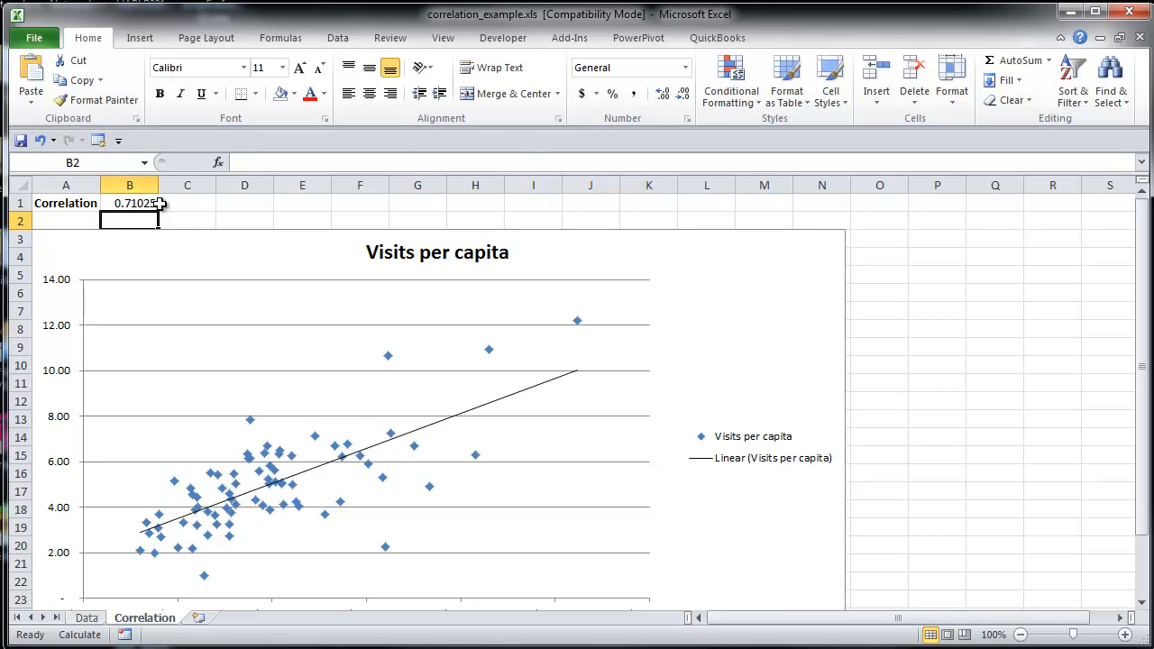
mouse_move(179, 209)
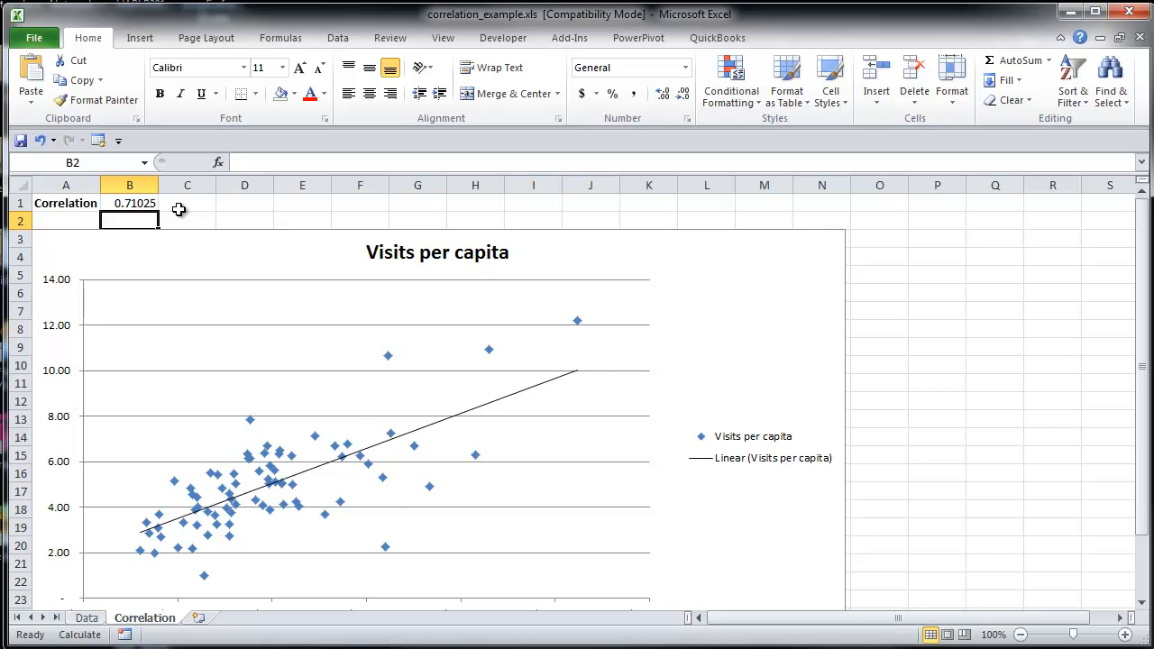
mouse_move(166, 201)
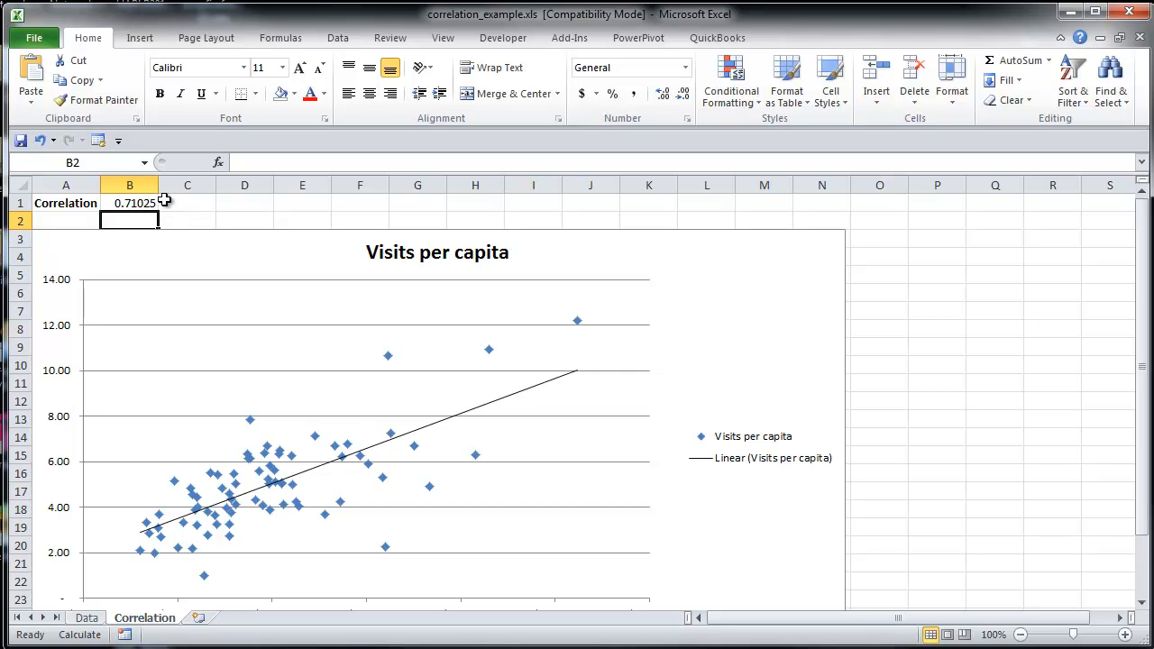
mouse_move(174, 205)
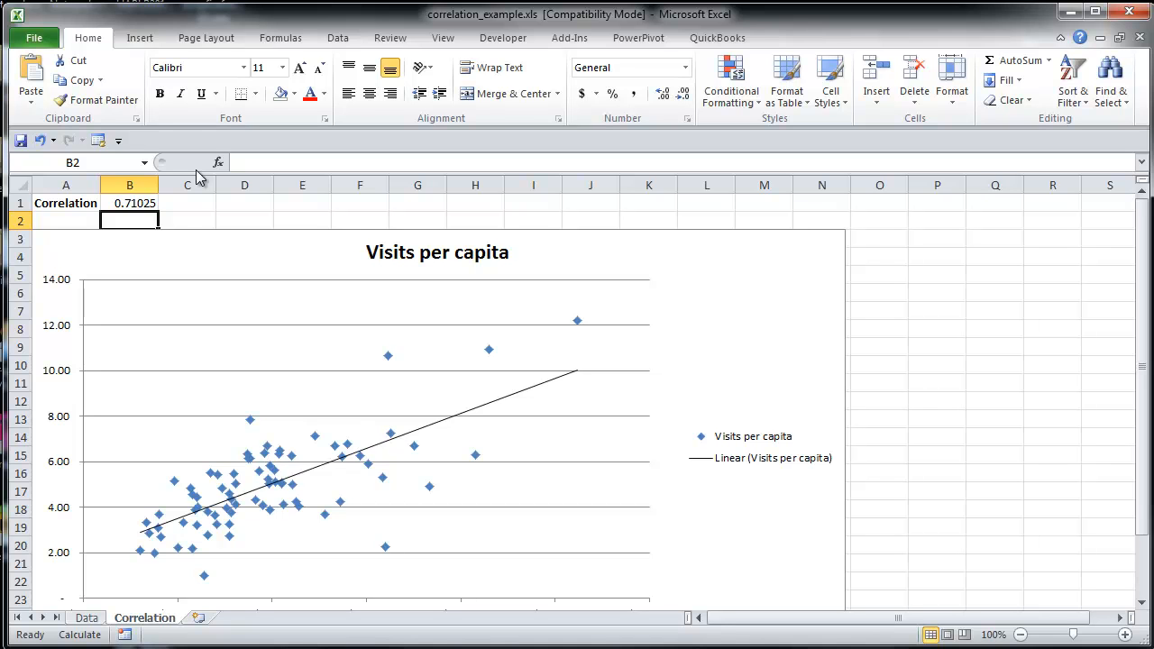
mouse_move(868, 11)
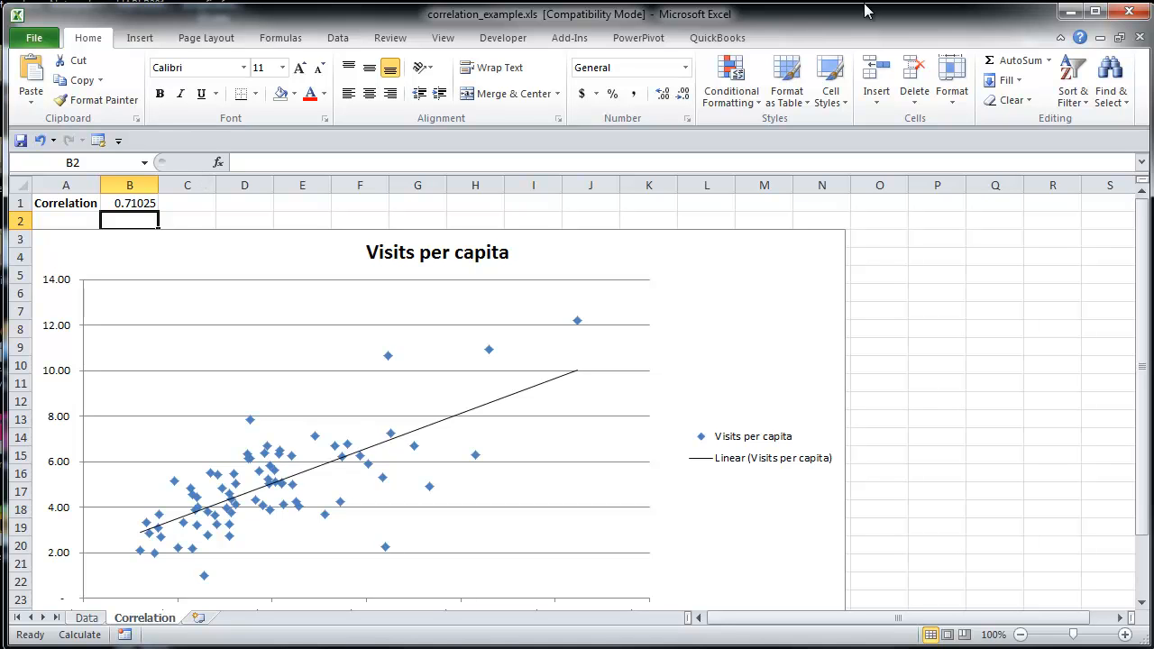